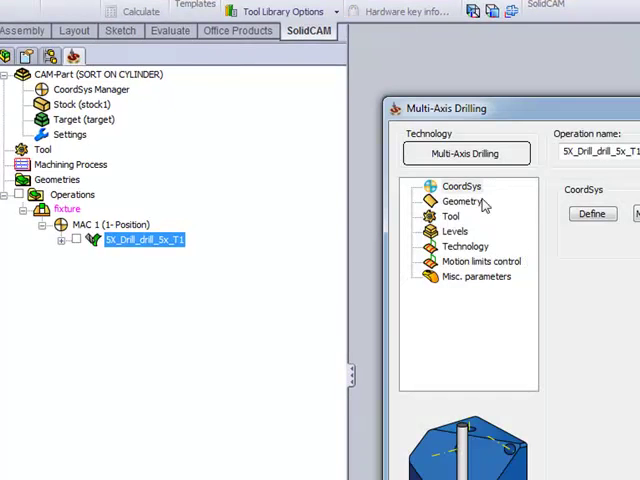
Show the Technology page of operation 5X_Drill_drill_5x_T1, with the CYCL200 cycle and Default sort.
left_click(463, 199)
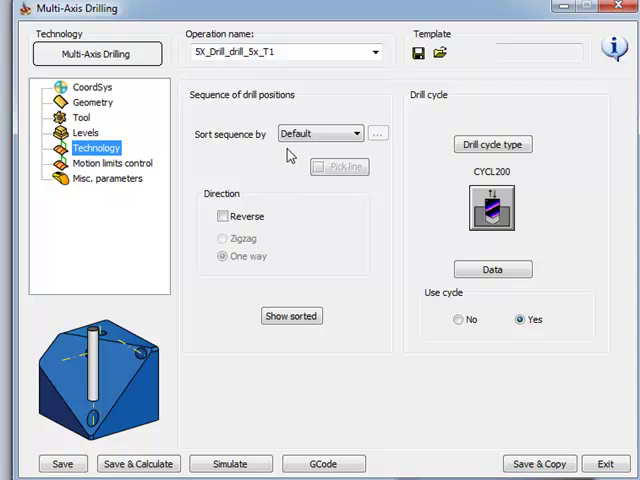
mouse_move(290, 155)
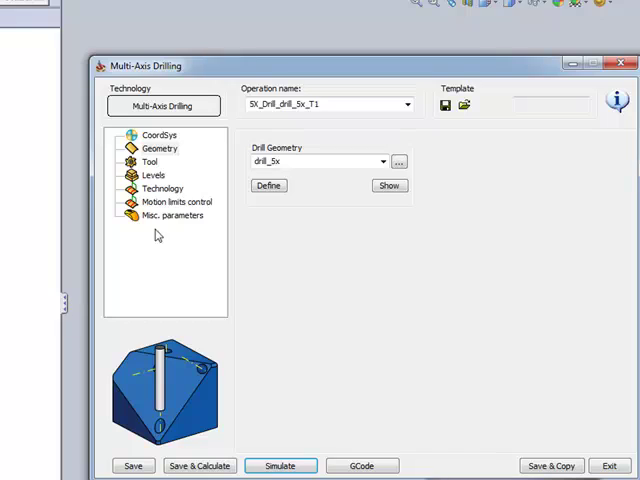
Set Sort sequence to Advanced with a Cylindrical tab pattern, then simulate the multi-axis drilling.
left_click(162, 188)
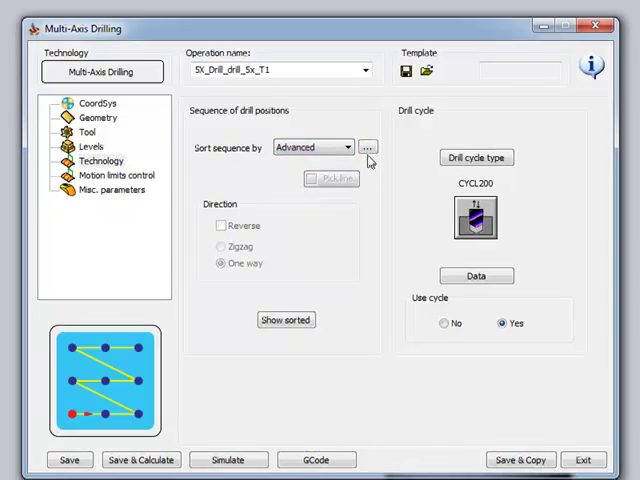
left_click(367, 147)
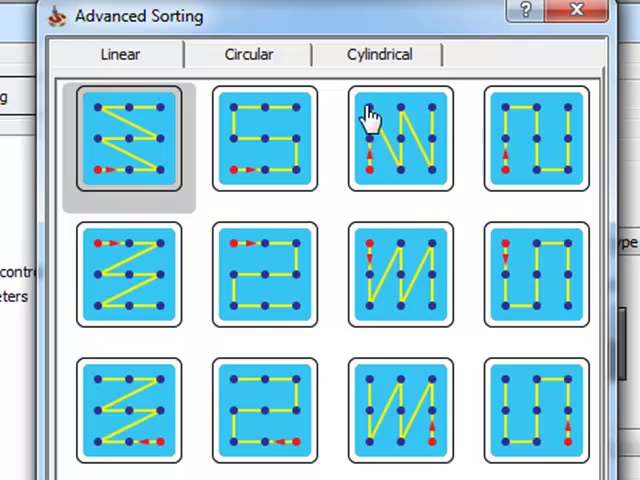
left_click(379, 54)
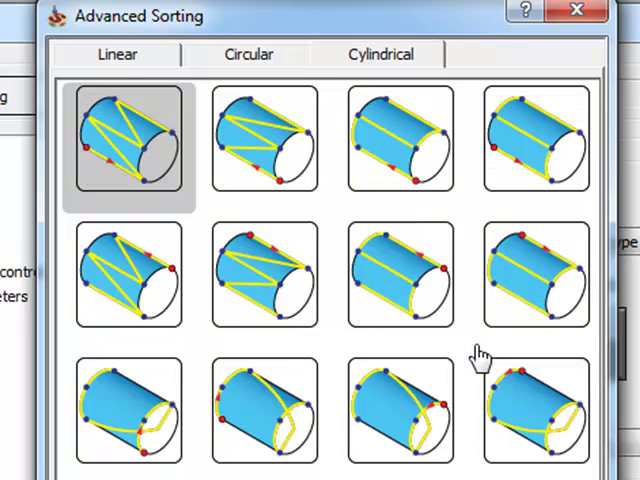
mouse_move(278, 150)
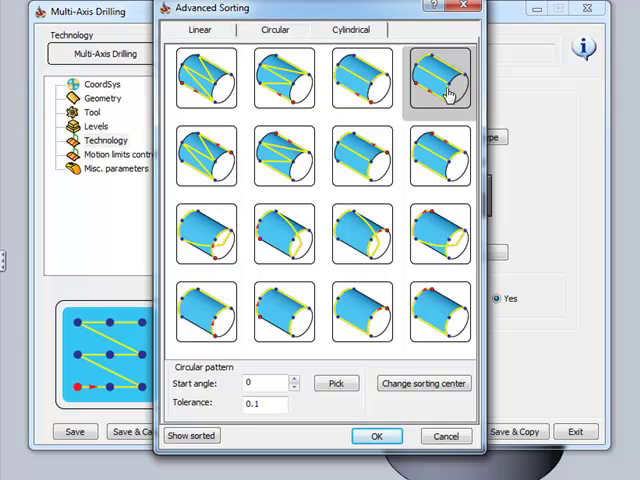
mouse_move(450, 97)
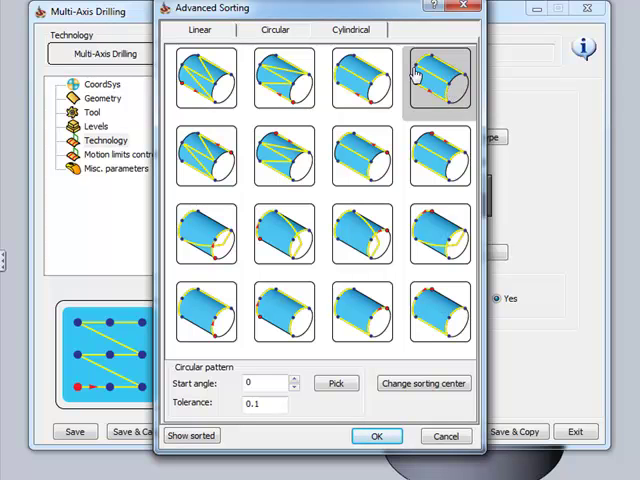
left_click(377, 435)
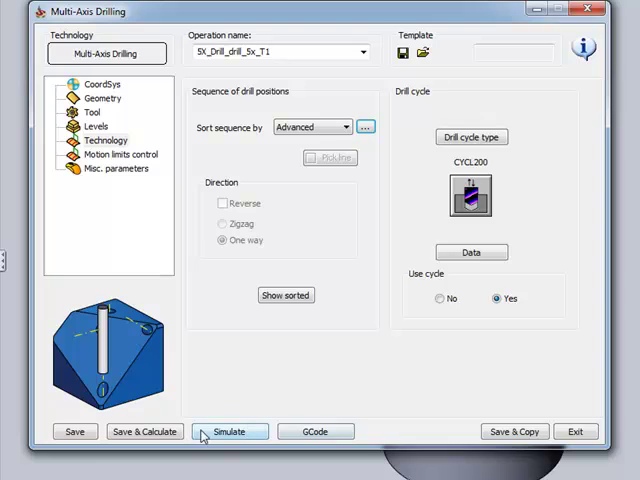
left_click(229, 431)
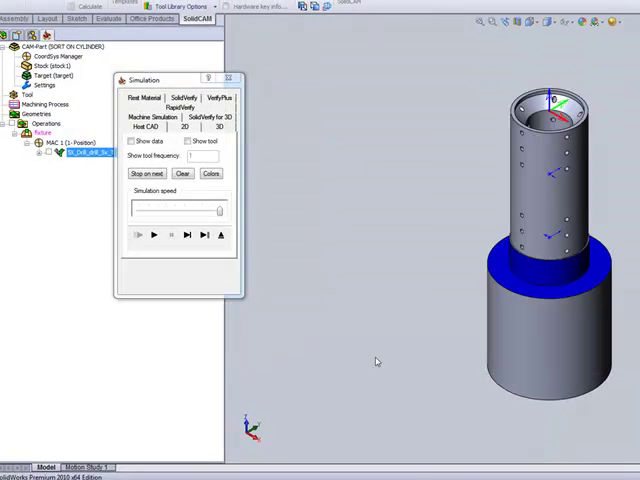